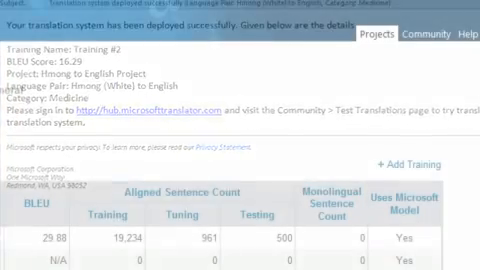
Scroll the Hmong–English project overview to reveal its training, tuning and testing counts
scroll(down, 3)
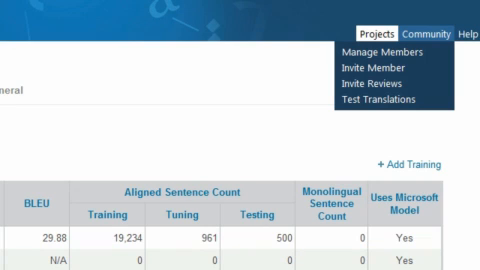
Test the deployed system by entering 'Hello' into the From English box for a Hmong rendering
click(376, 88)
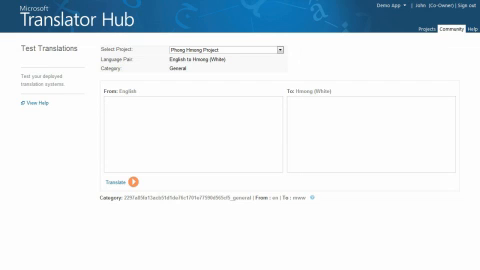
text(Hello World)
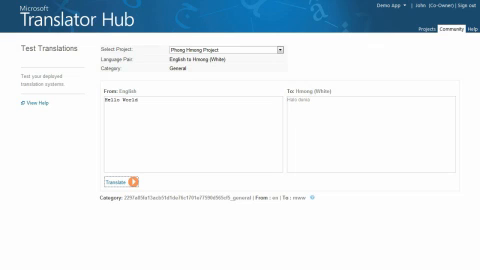
Start a review-invitation email from Invite Reviews with the request subject and document links
click(428, 28)
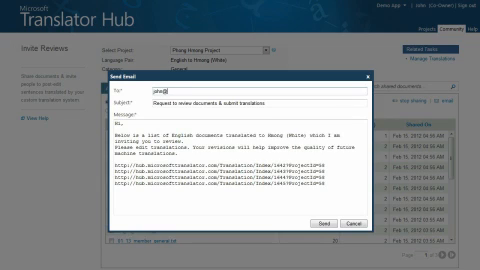
text(@contoso.com)
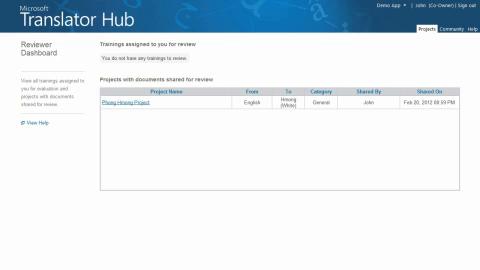
click(132, 102)
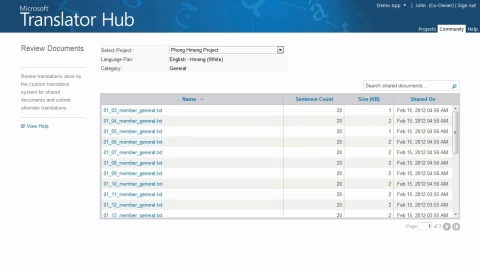